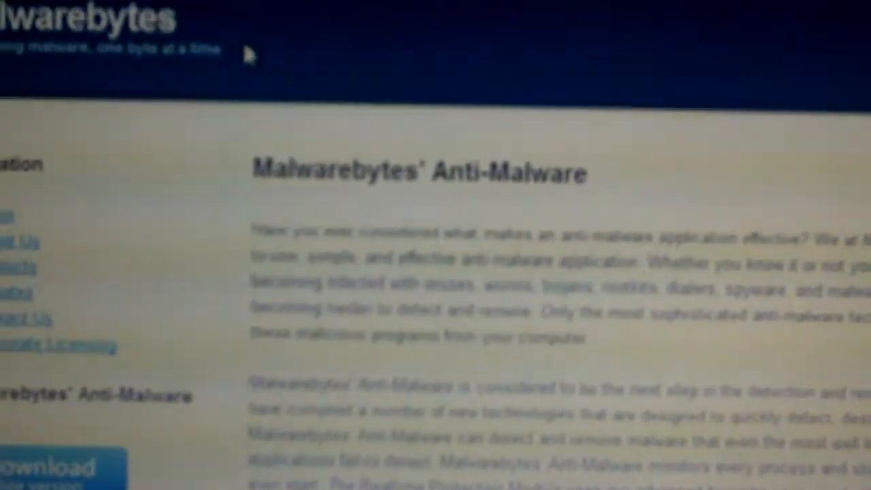
{"action": "scroll", "scroll_direction": "down", "scroll_amount": 3}
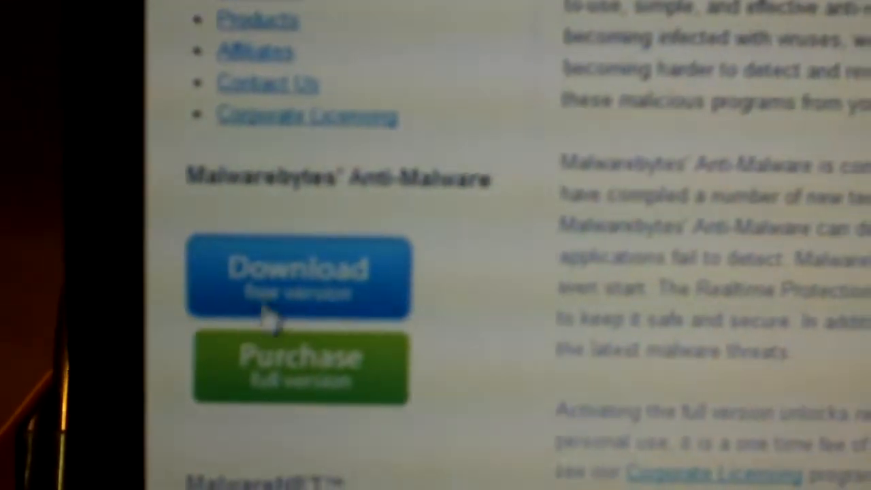